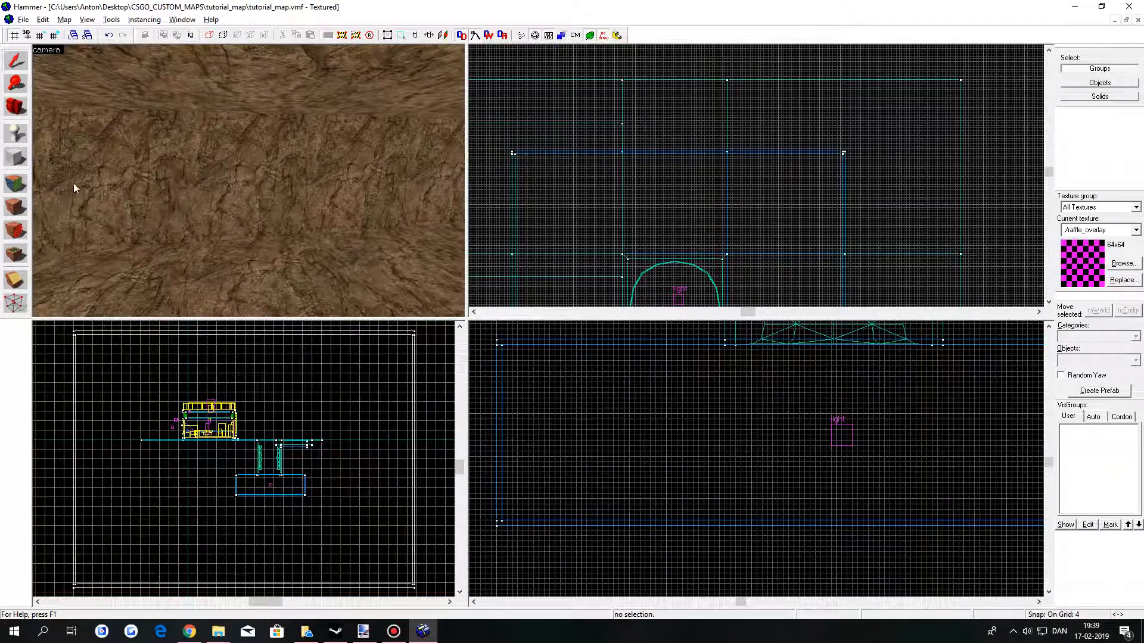
Choose the Block Tool so new brushes are plain block primitives.
left_click(16, 158)
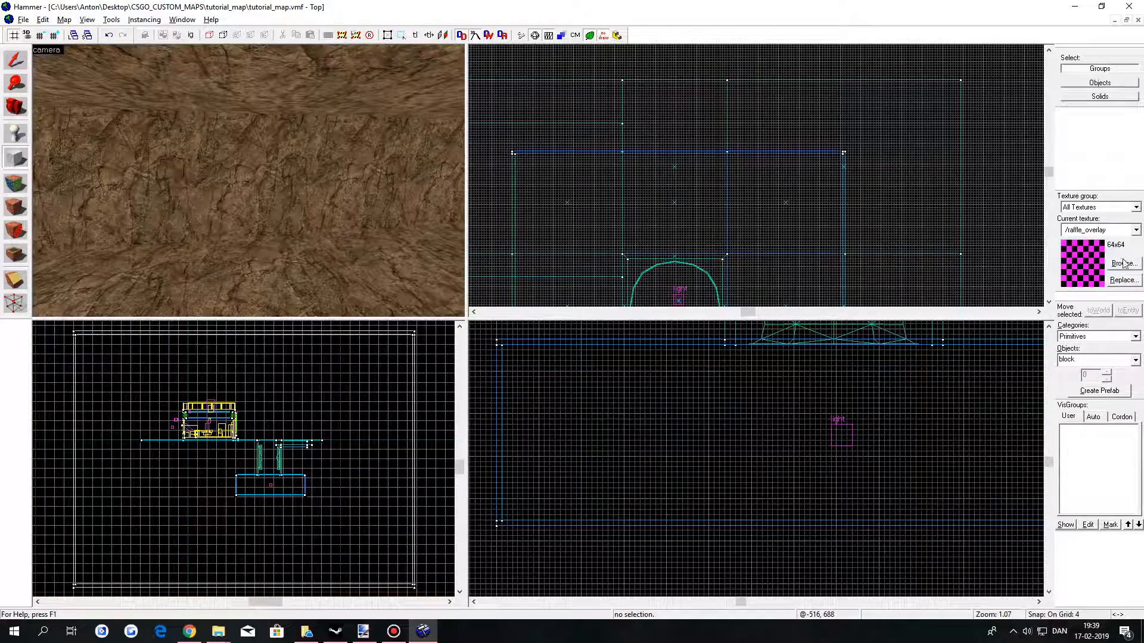
Pick a brick texture, draw a small block in the 2D view, and select it.
left_click(1124, 263)
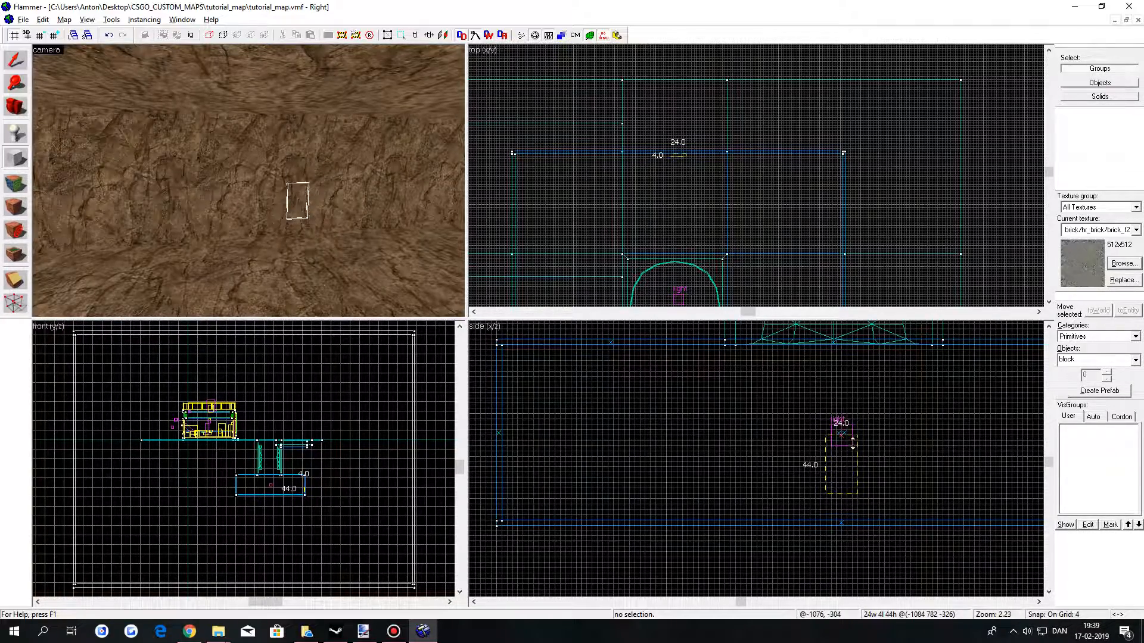
left_click(297, 203)
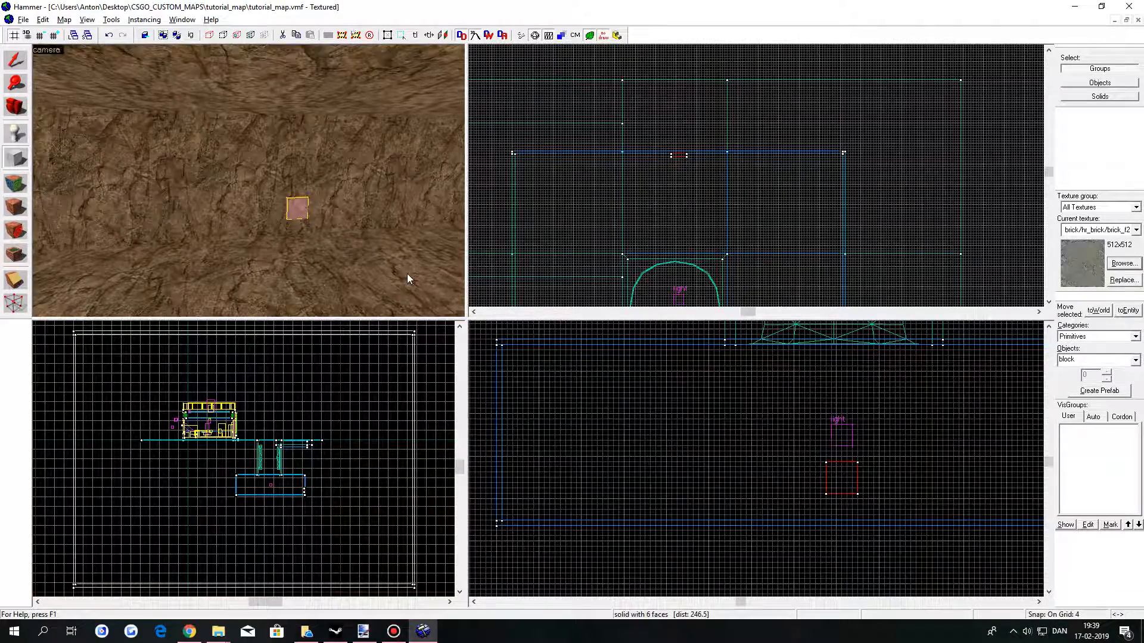
left_click(16, 137)
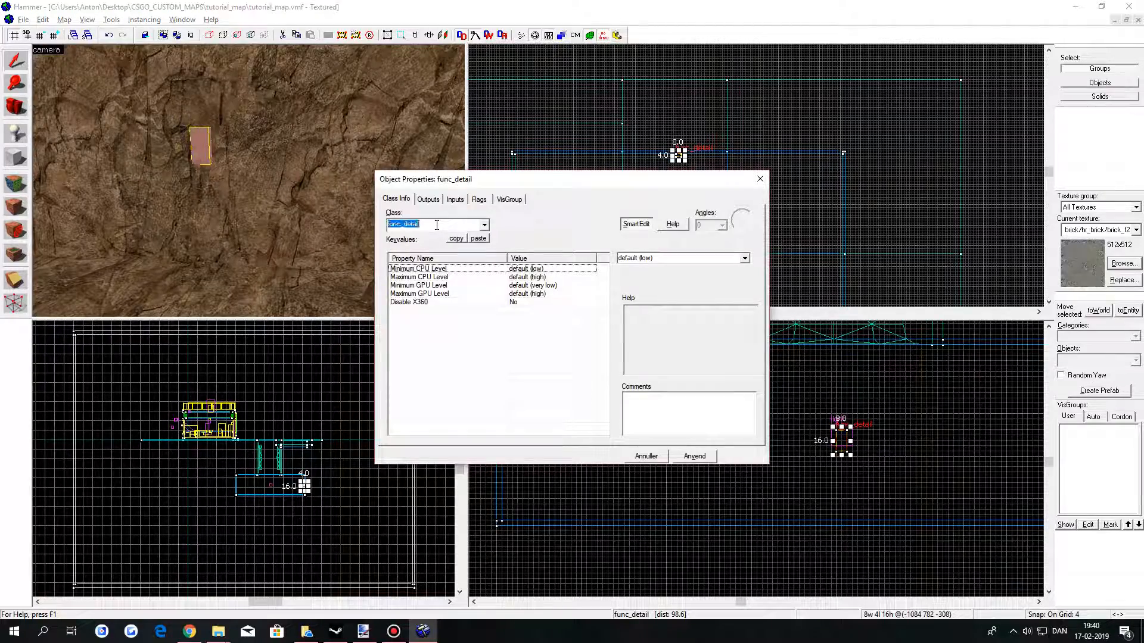
Change the brick block's entity class to func_button and apply.
type("func_b")
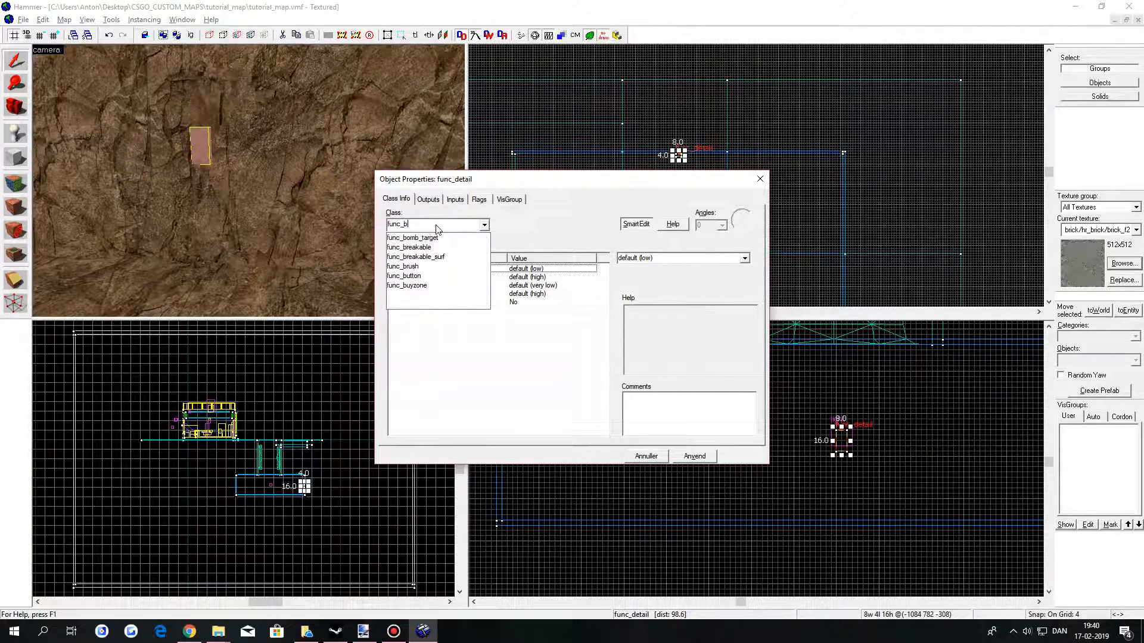
left_click(404, 276)
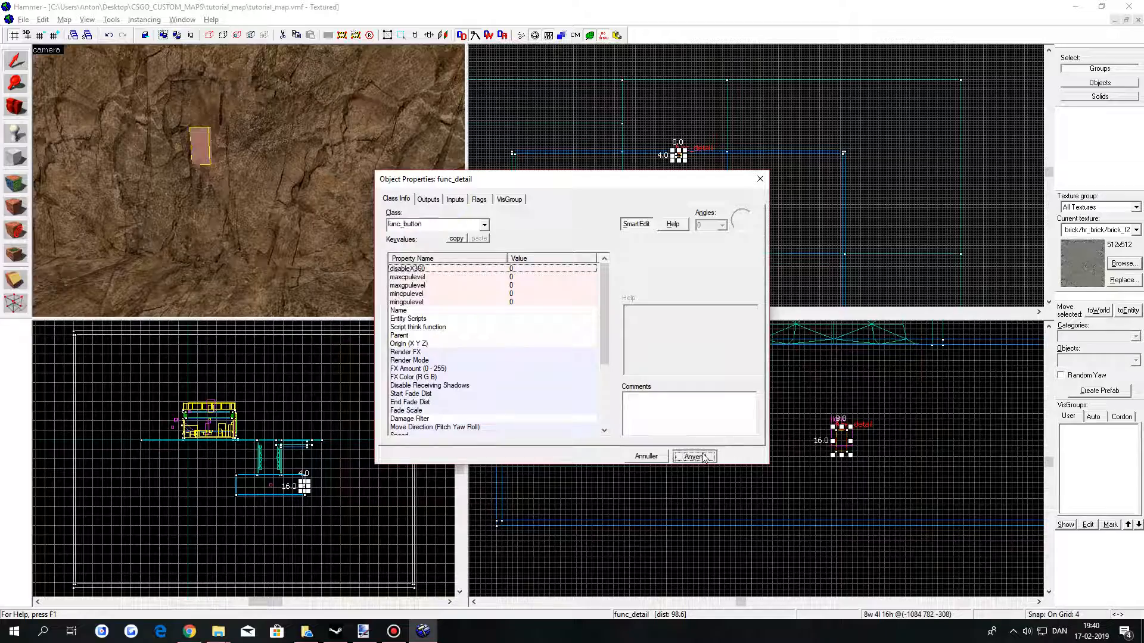
left_click(691, 455)
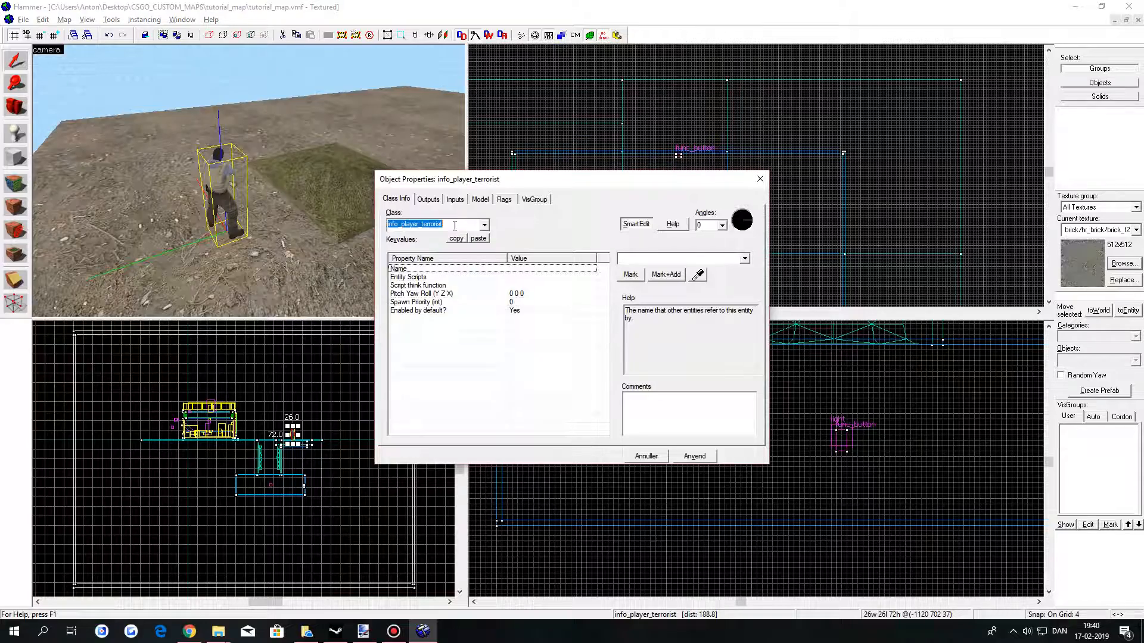
Place a point_teleport entity and set its Entity To Teleport to !activator.
type("point_tele")
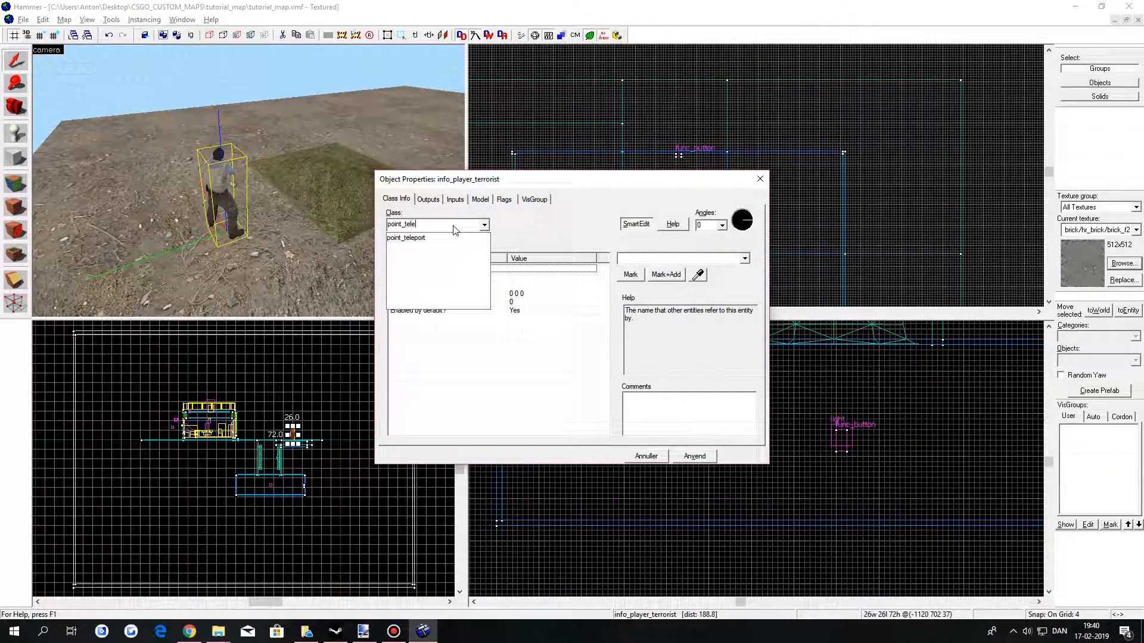
left_click(407, 238)
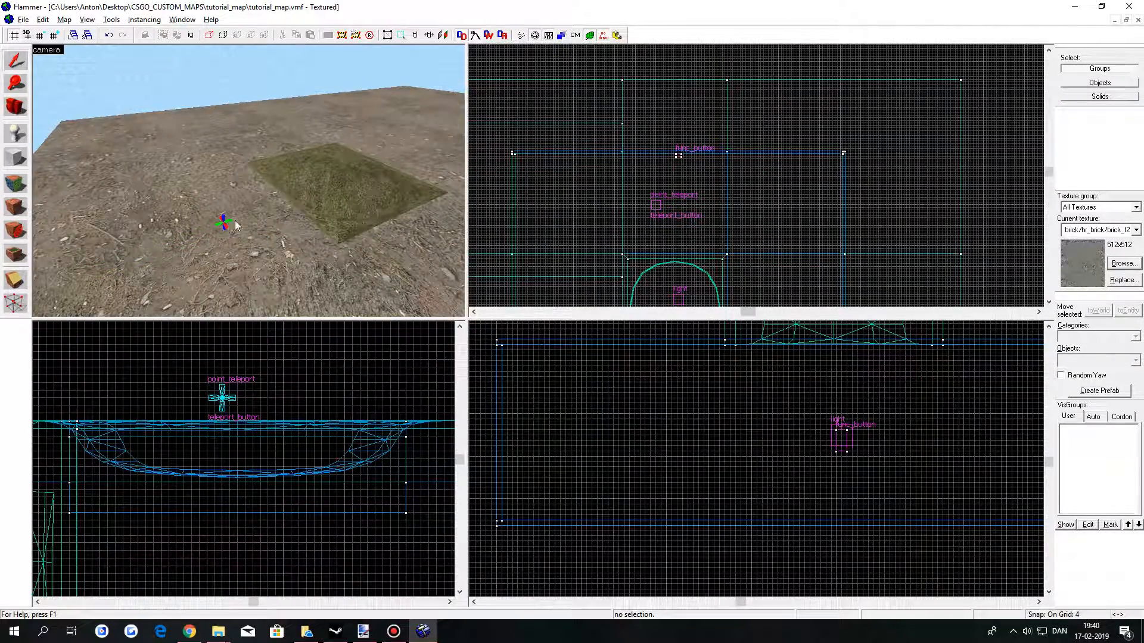
double_click(222, 398)
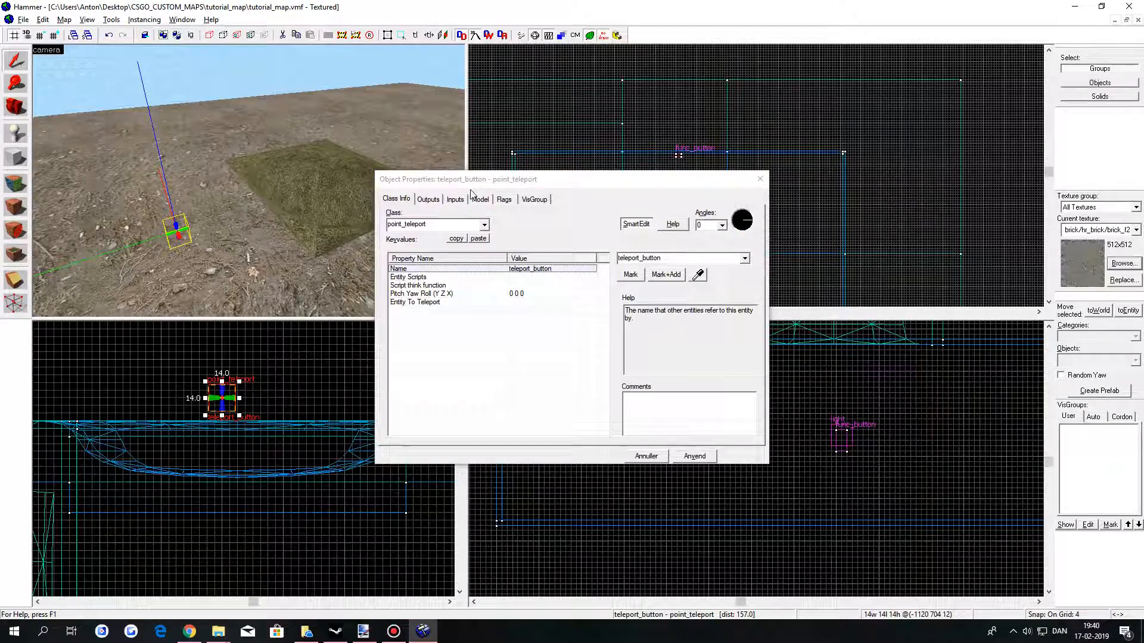
left_click(415, 302)
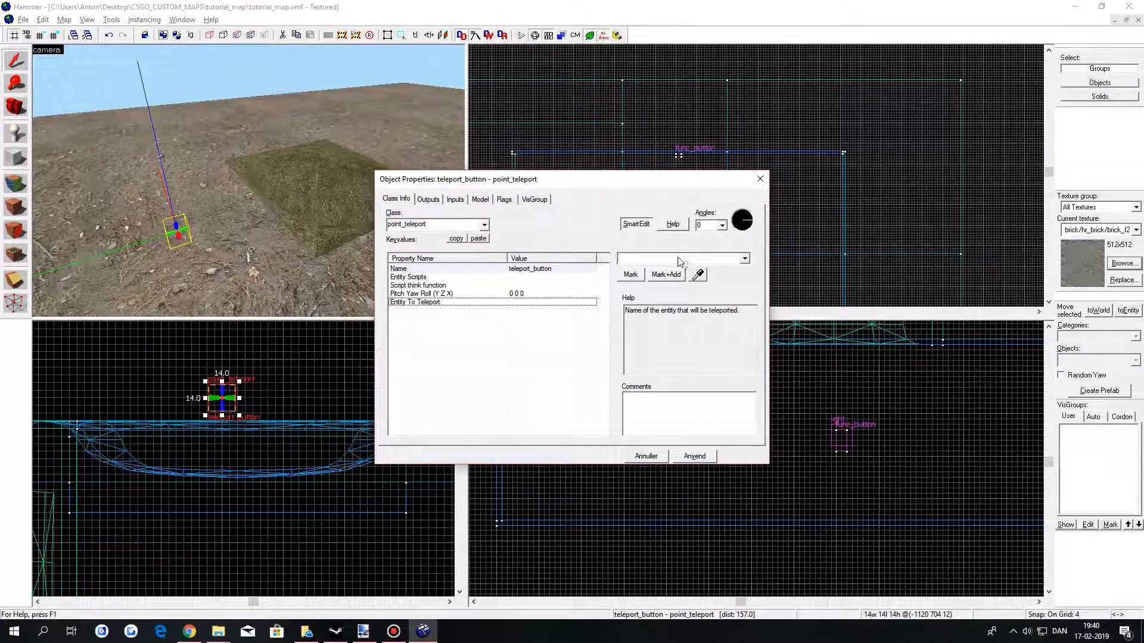
type("!activator")
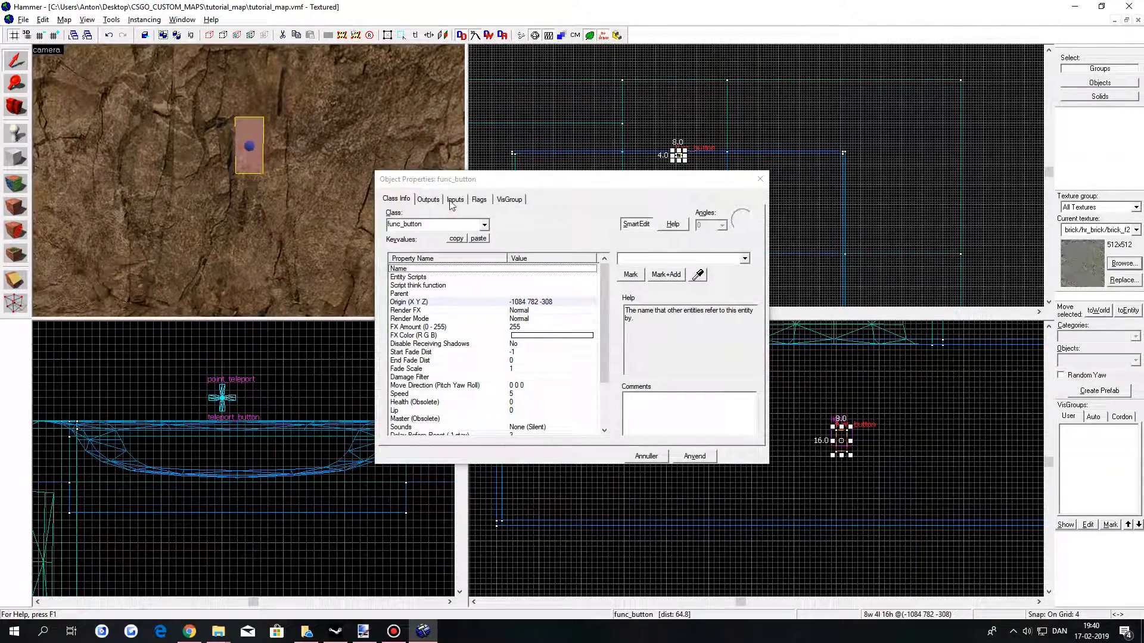
Add an OnPressed output firing Teleport on teleport_button, then check the button's flags.
left_click(428, 199)
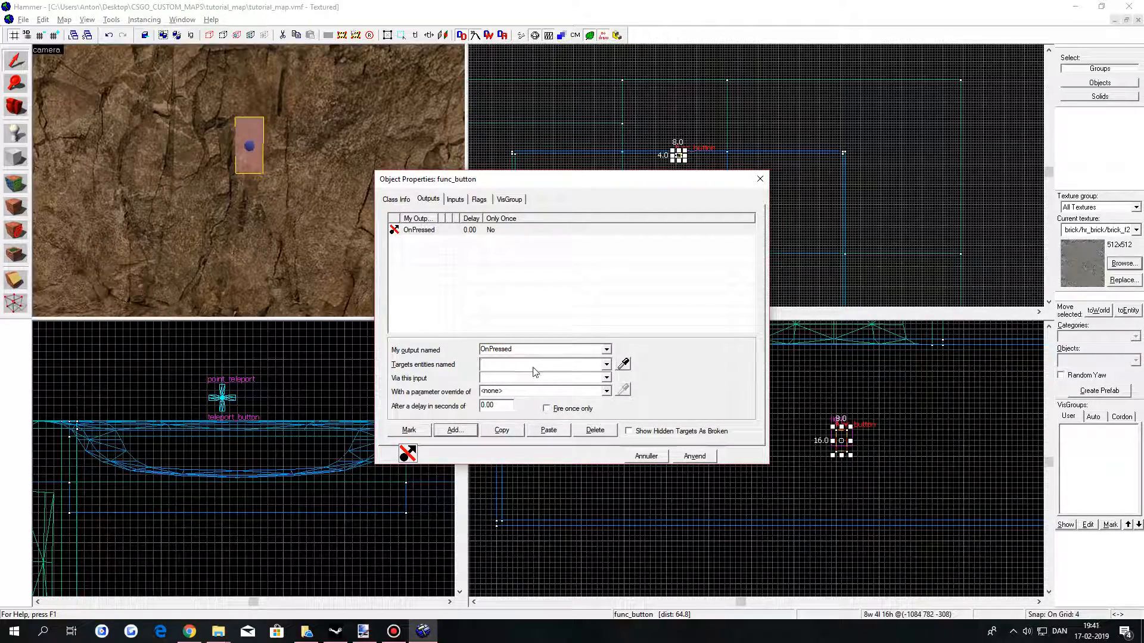
type("tel")
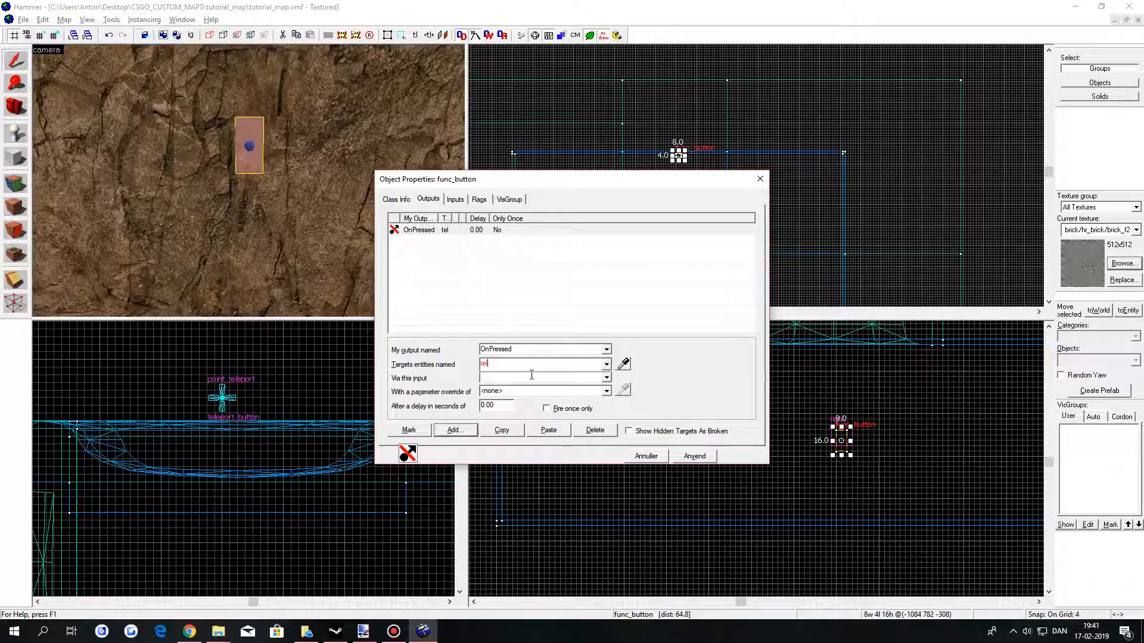
left_click(607, 378)
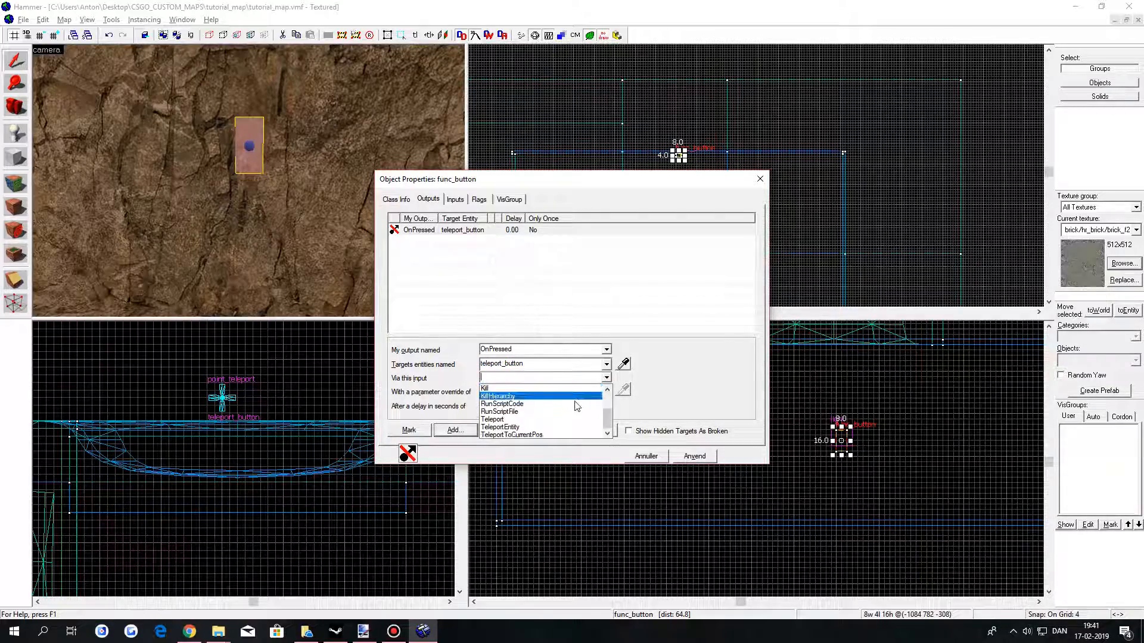
left_click(492, 419)
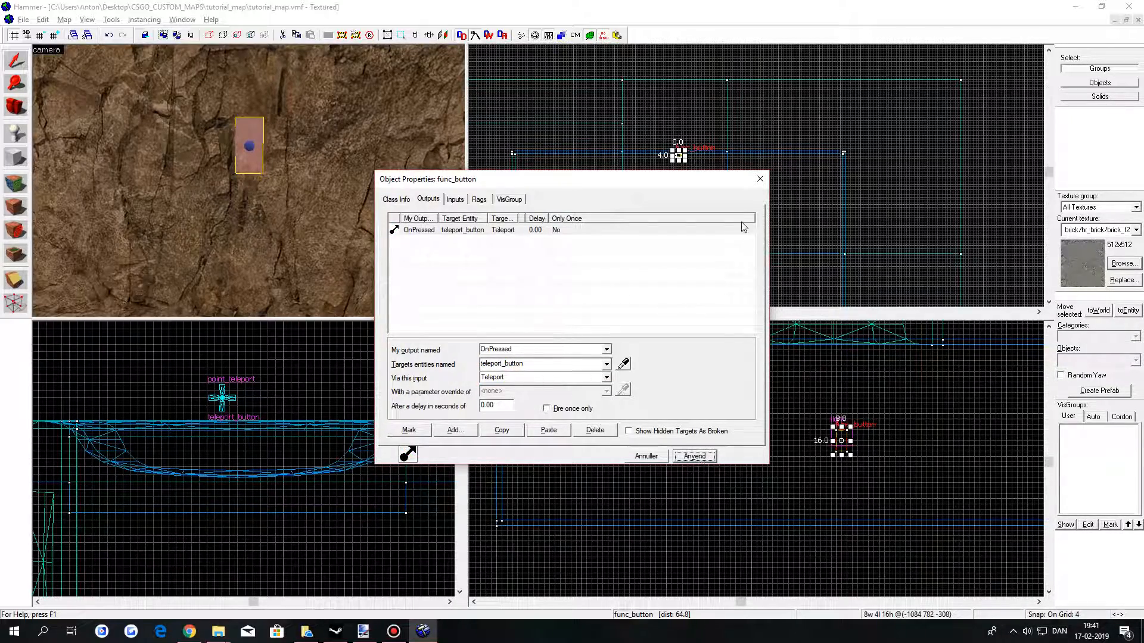
left_click(478, 199)
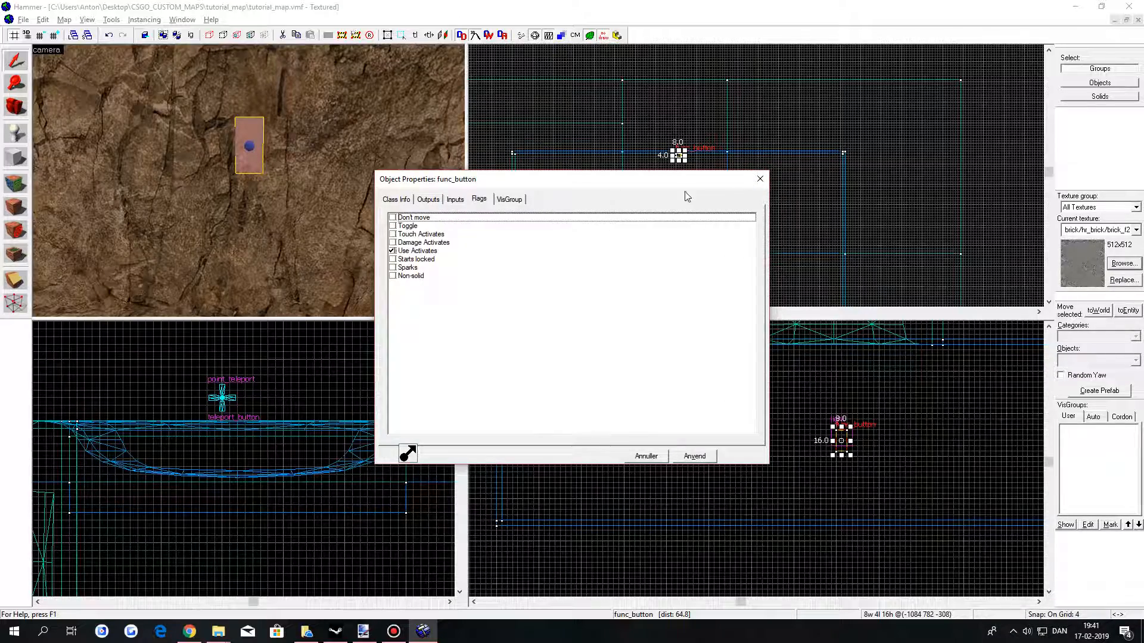
left_click(393, 218)
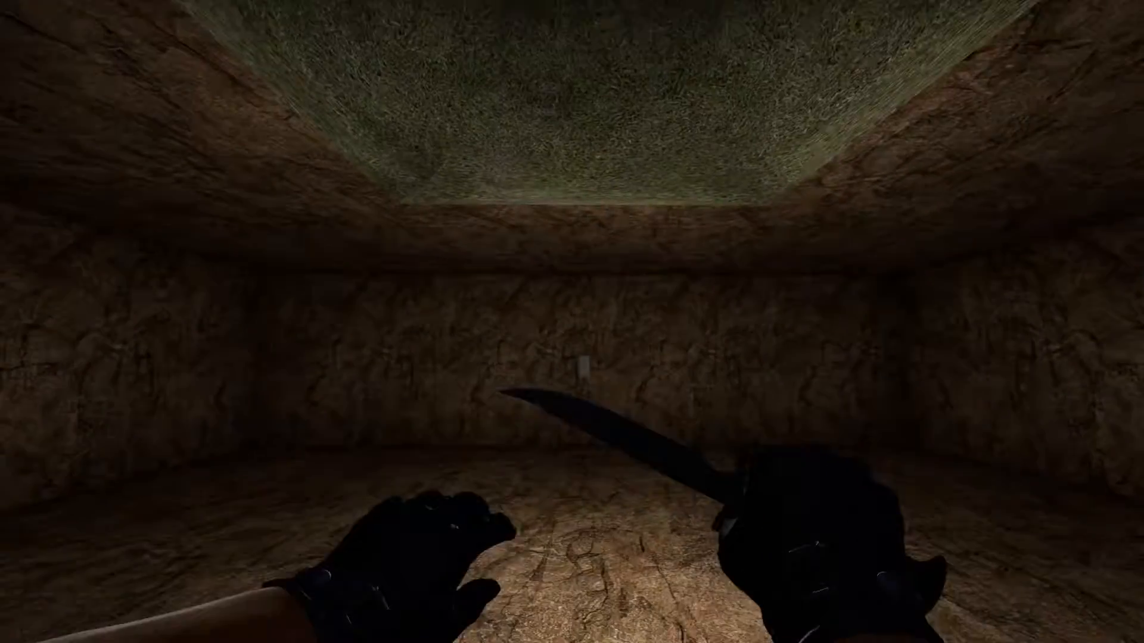
mouse_move(572, 322)
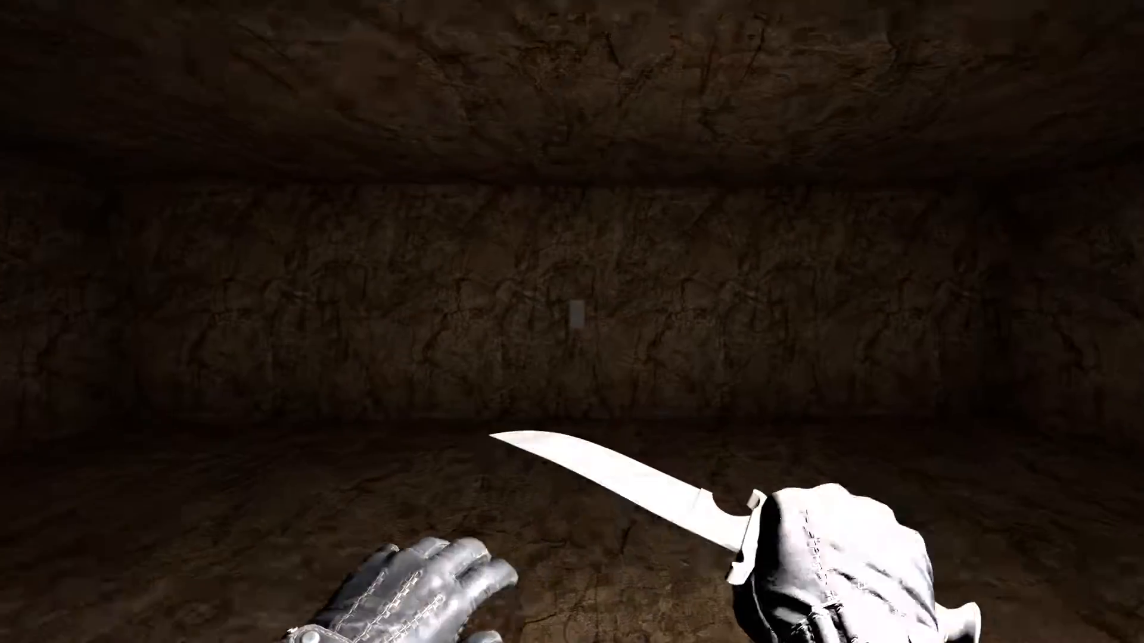